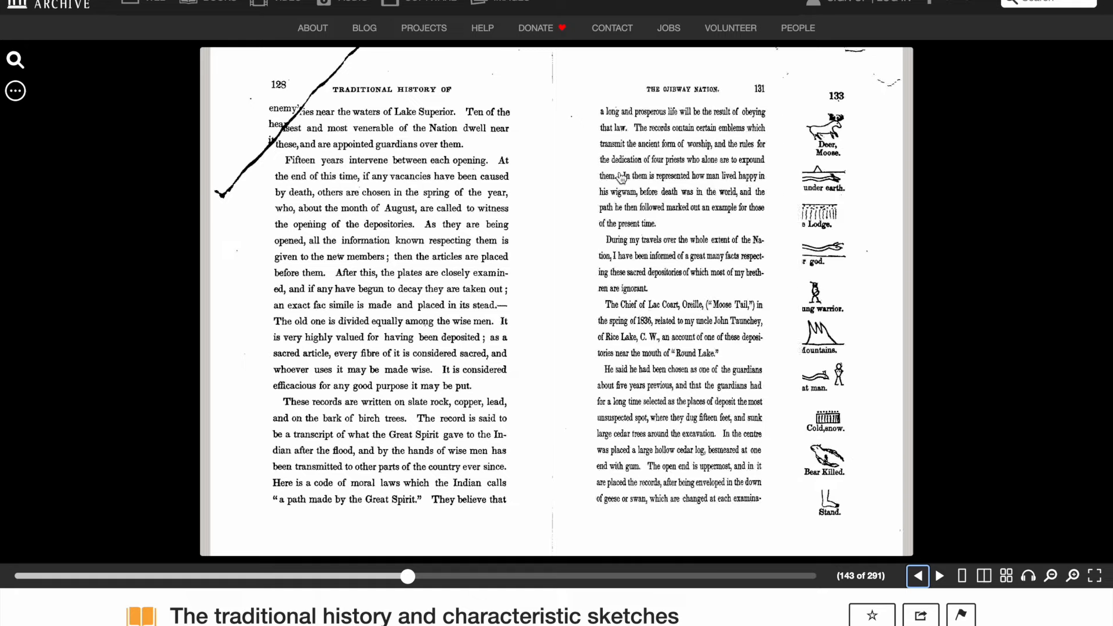
# Flip forward from pages 130–131 to the 132–133 spread with the picture-writing charts
pyautogui.click(939, 576)
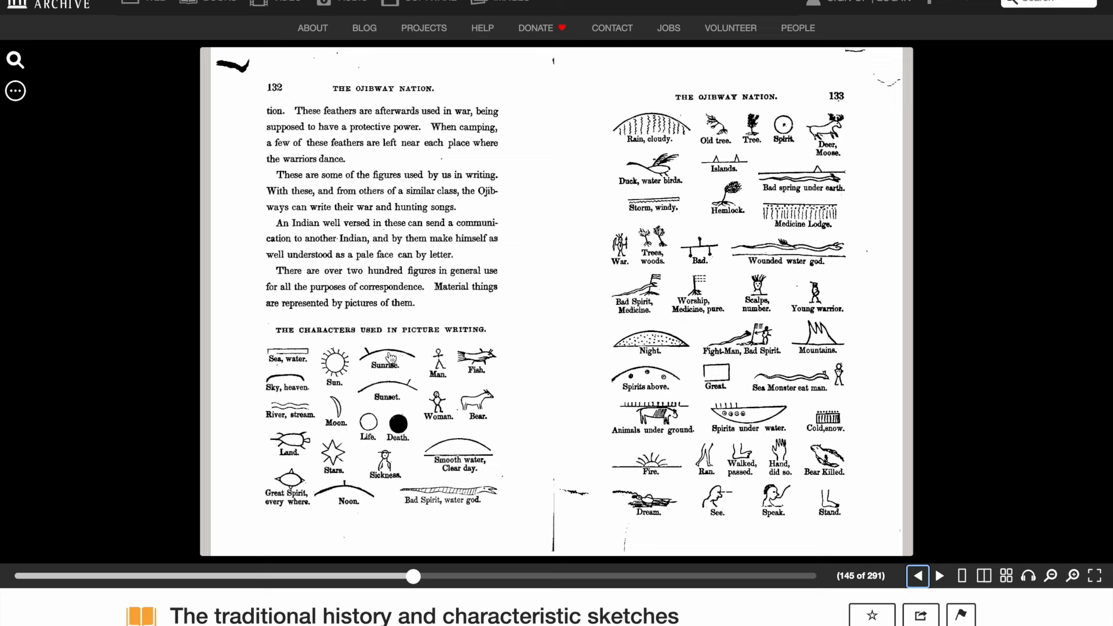
pyautogui.moveTo(340, 511)
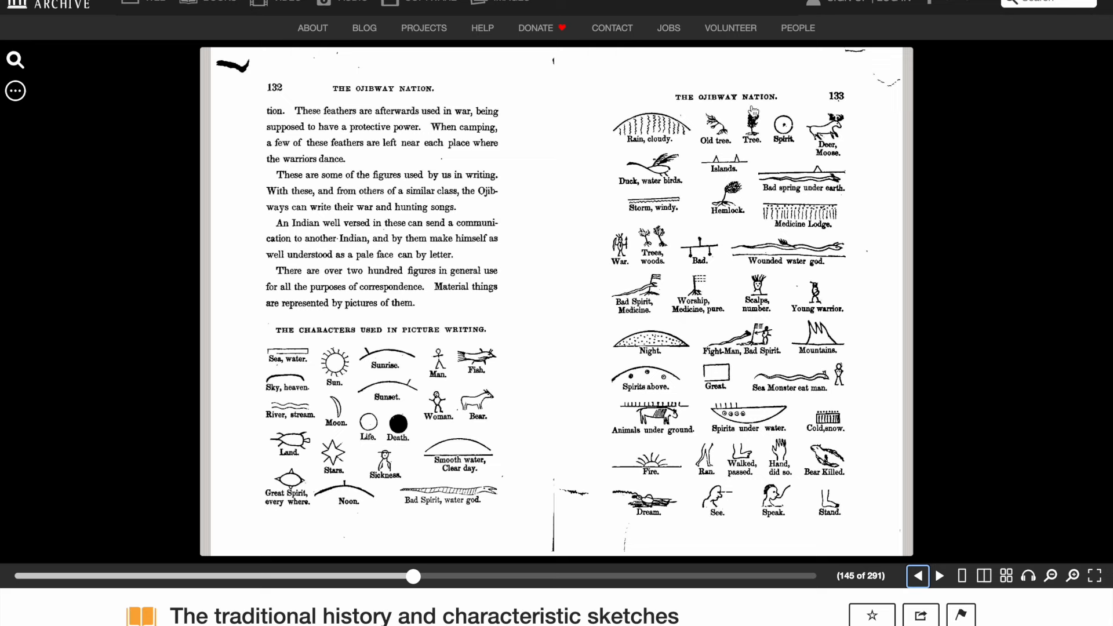
pyautogui.moveTo(602, 173)
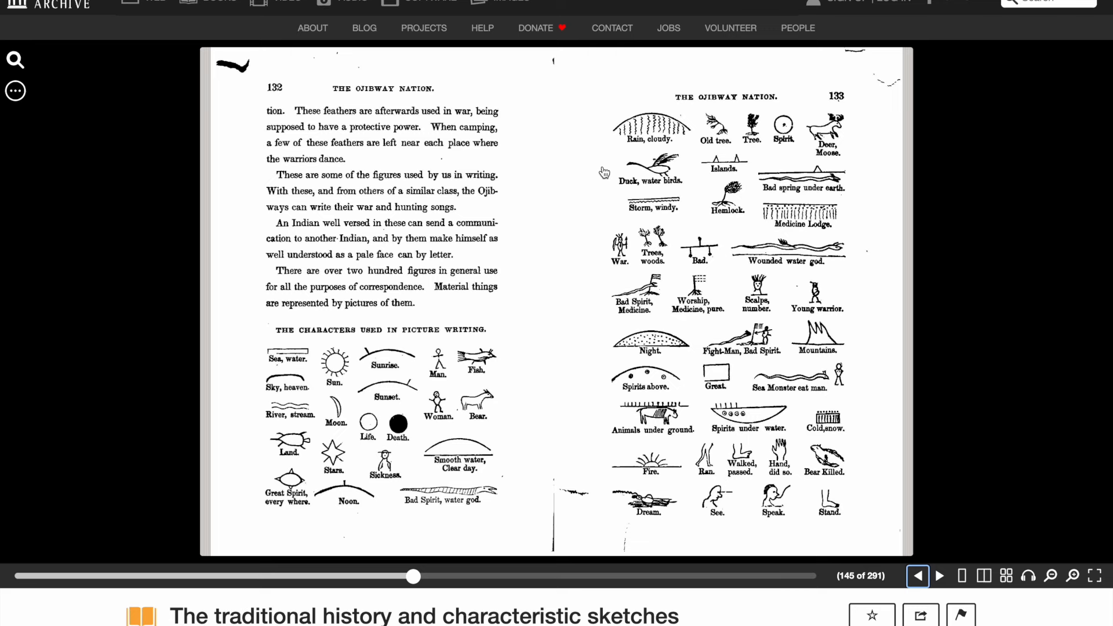
pyautogui.moveTo(780, 533)
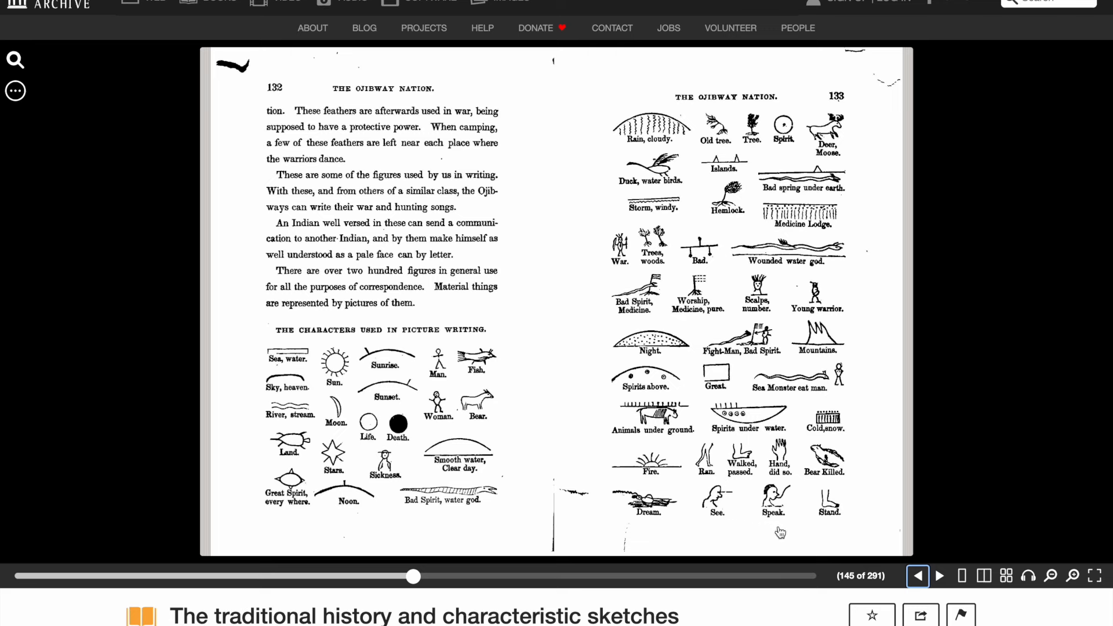
pyautogui.moveTo(782, 502)
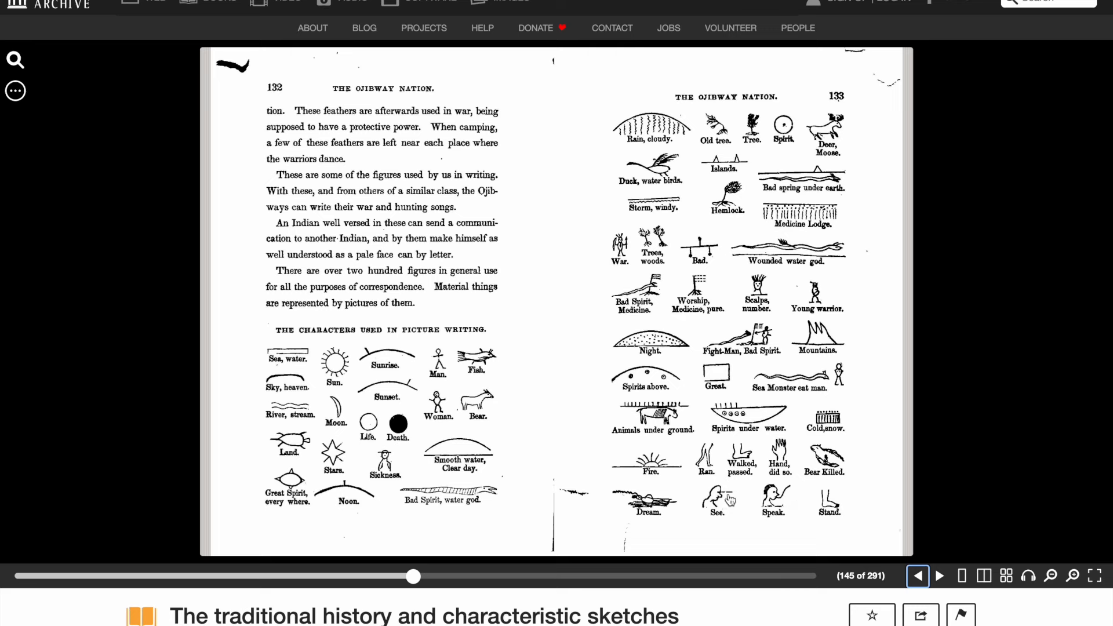
pyautogui.moveTo(727, 498)
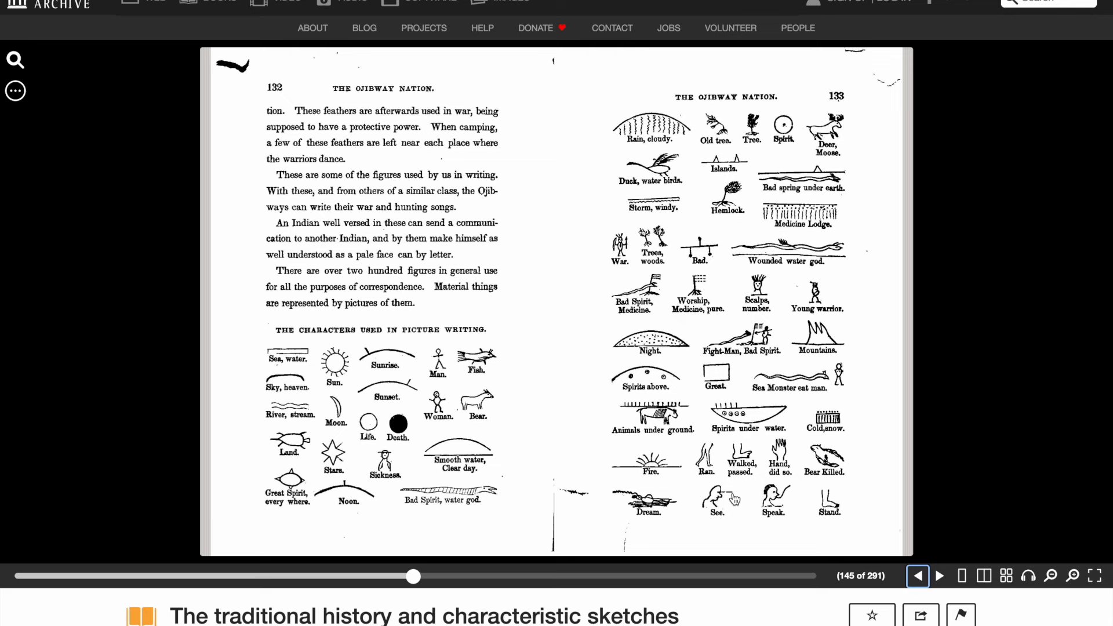
pyautogui.moveTo(889, 442)
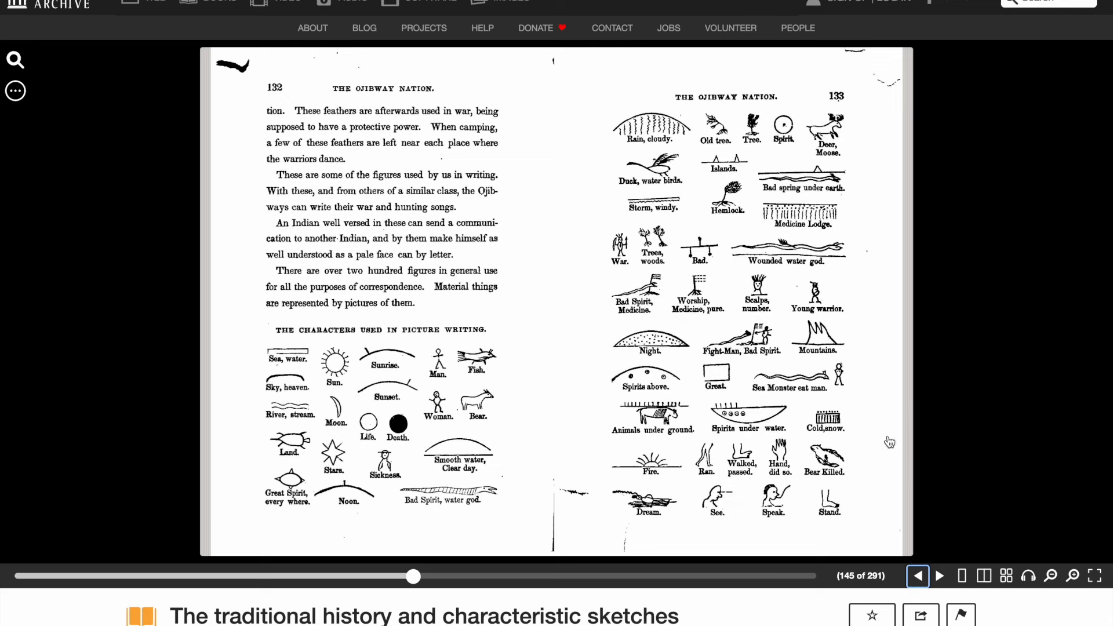